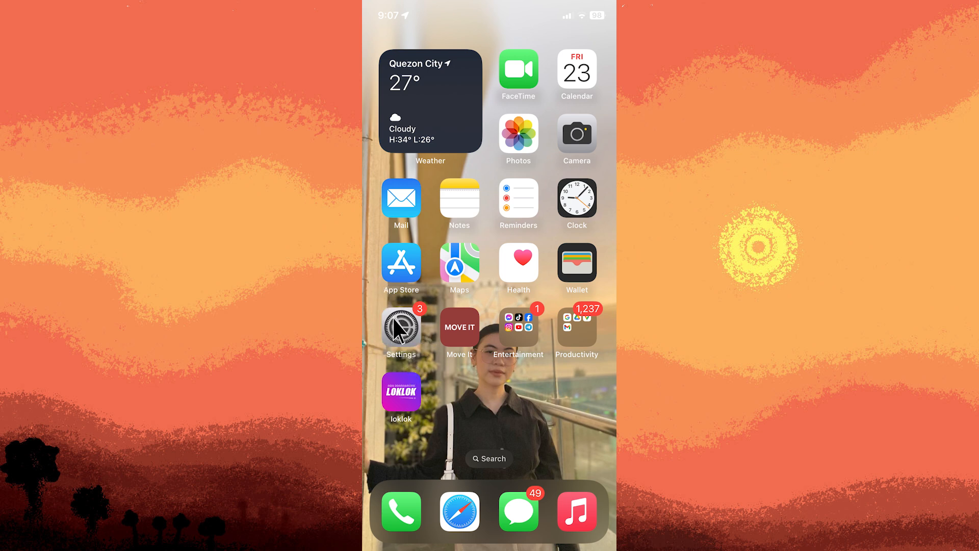
- Launch the Settings app from the Home Screen
left_click(400, 323)
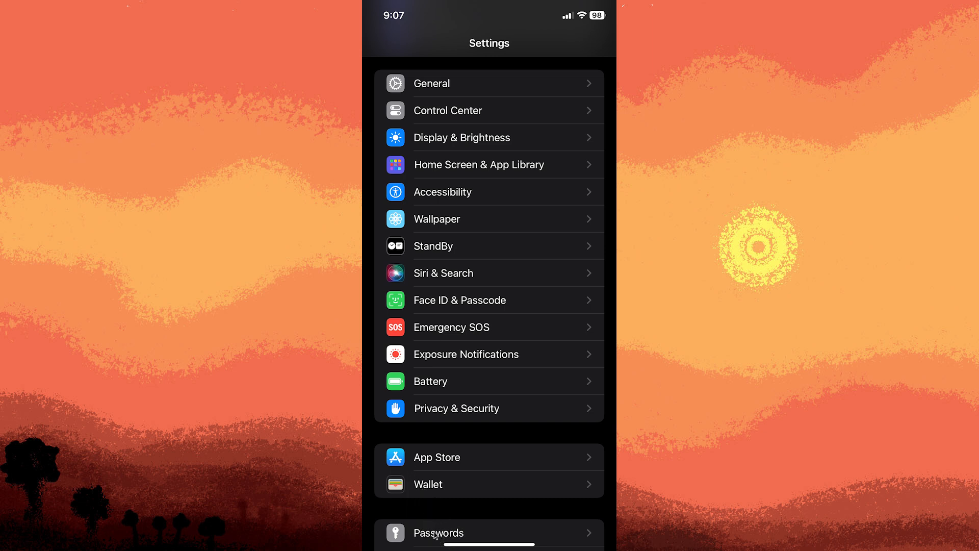
- Go to Passwords, triggering the Face ID prompt that reports Face Not Recognized
left_click(437, 532)
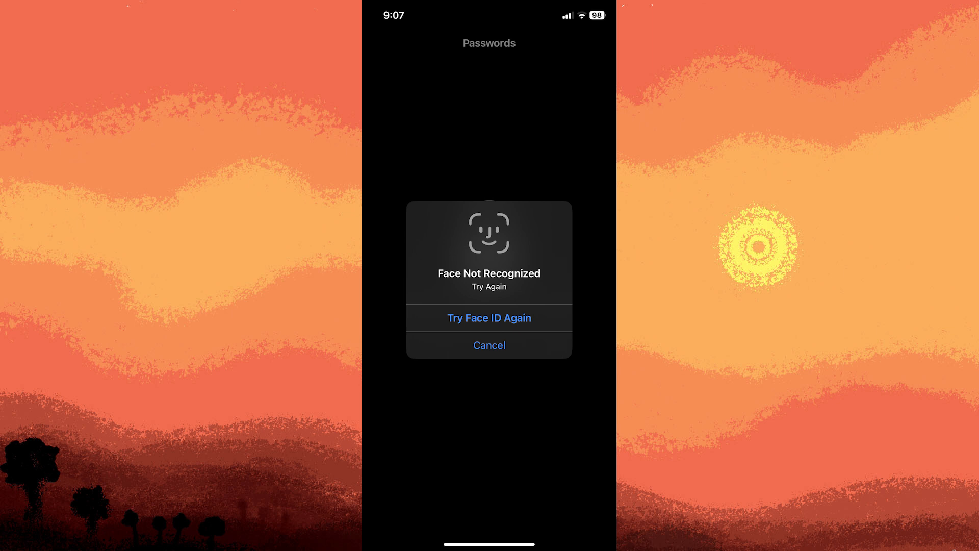
- Retry Face ID to unlock the saved Passwords list
left_click(488, 317)
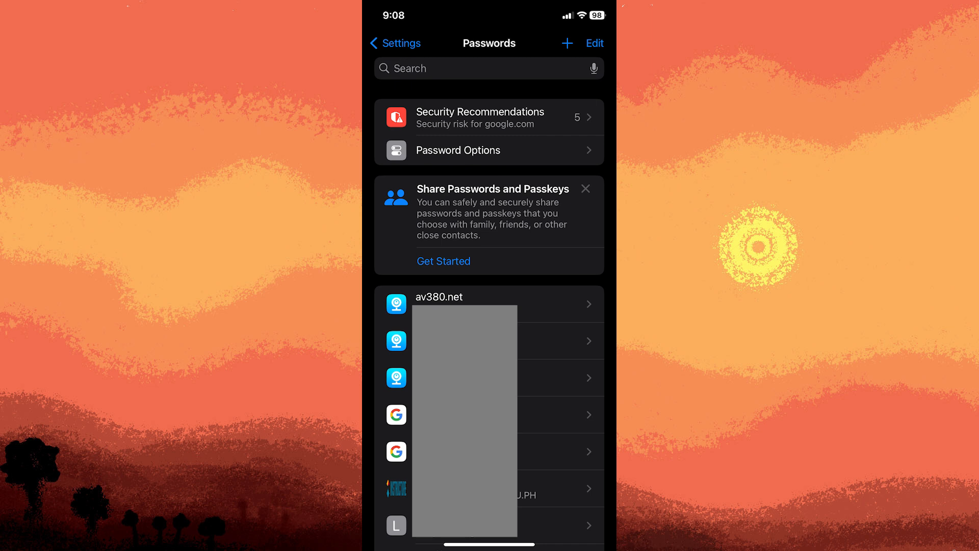
- Show the av380.net saved login with user name admin and its reused-password warning
left_click(489, 304)
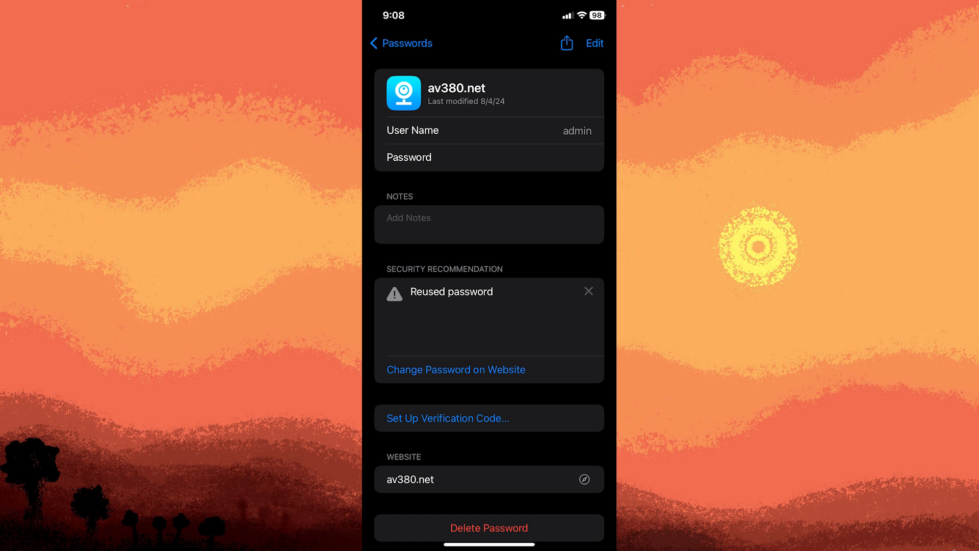
- Bring up the Copy Password option for the av380.net entry
left_click(489, 158)
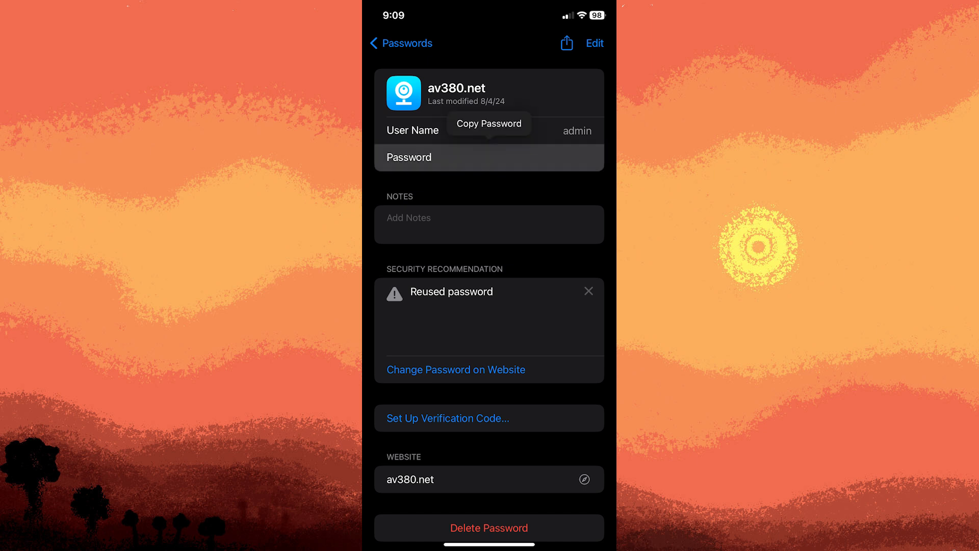
mouse_move(562, 44)
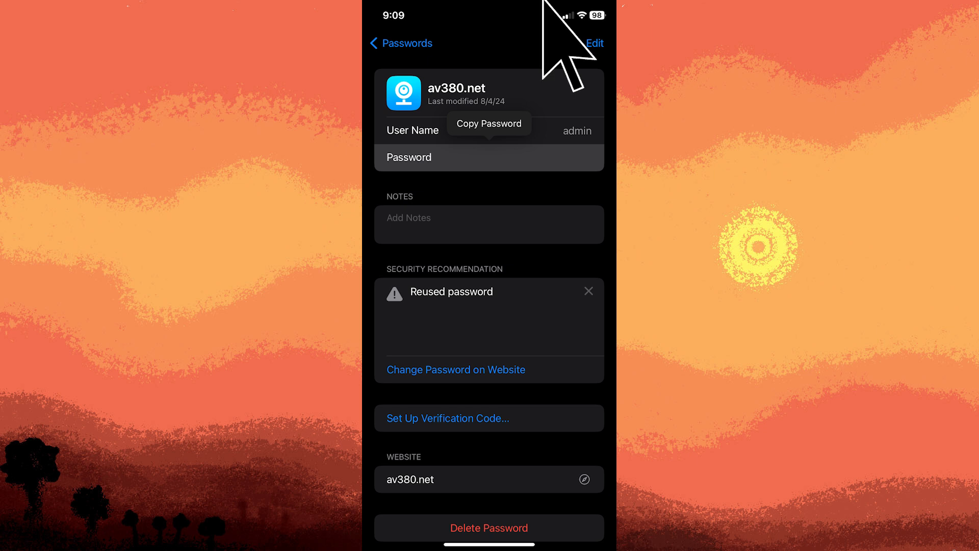